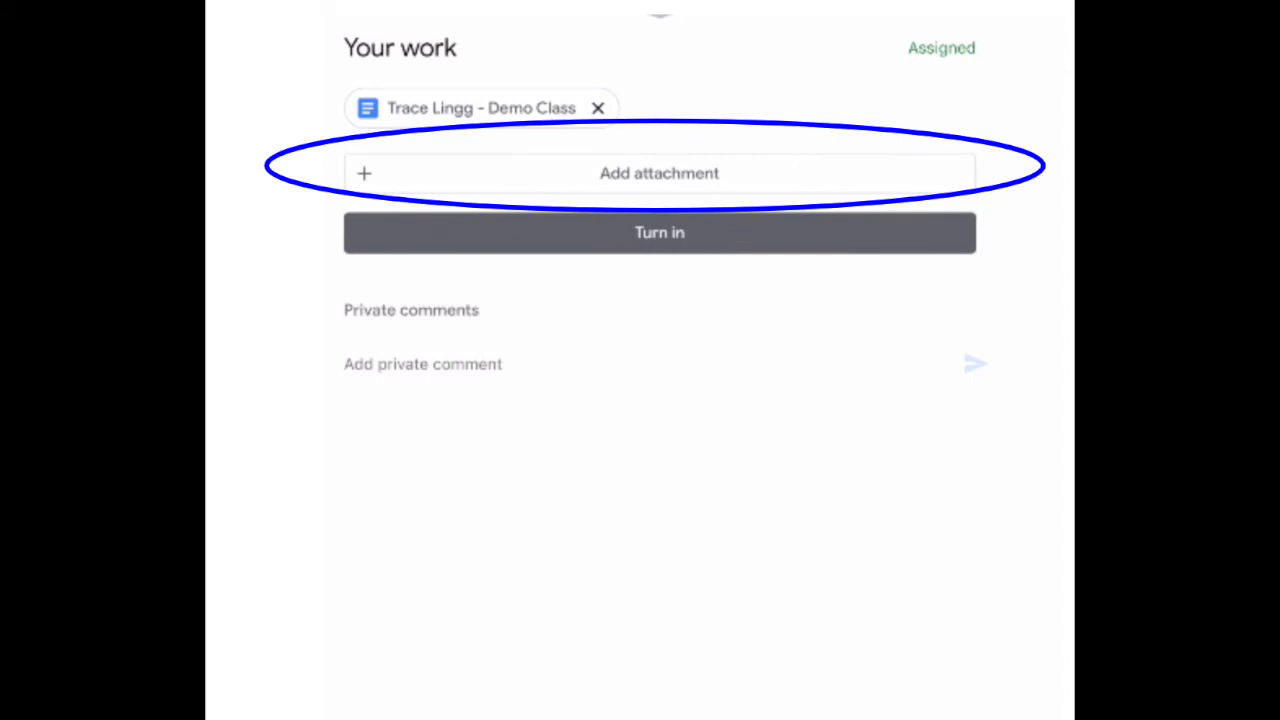
# Start turning in the assignment to bring up the 'Turn in your work?' dialog for one attachment
pyautogui.click(659, 232)
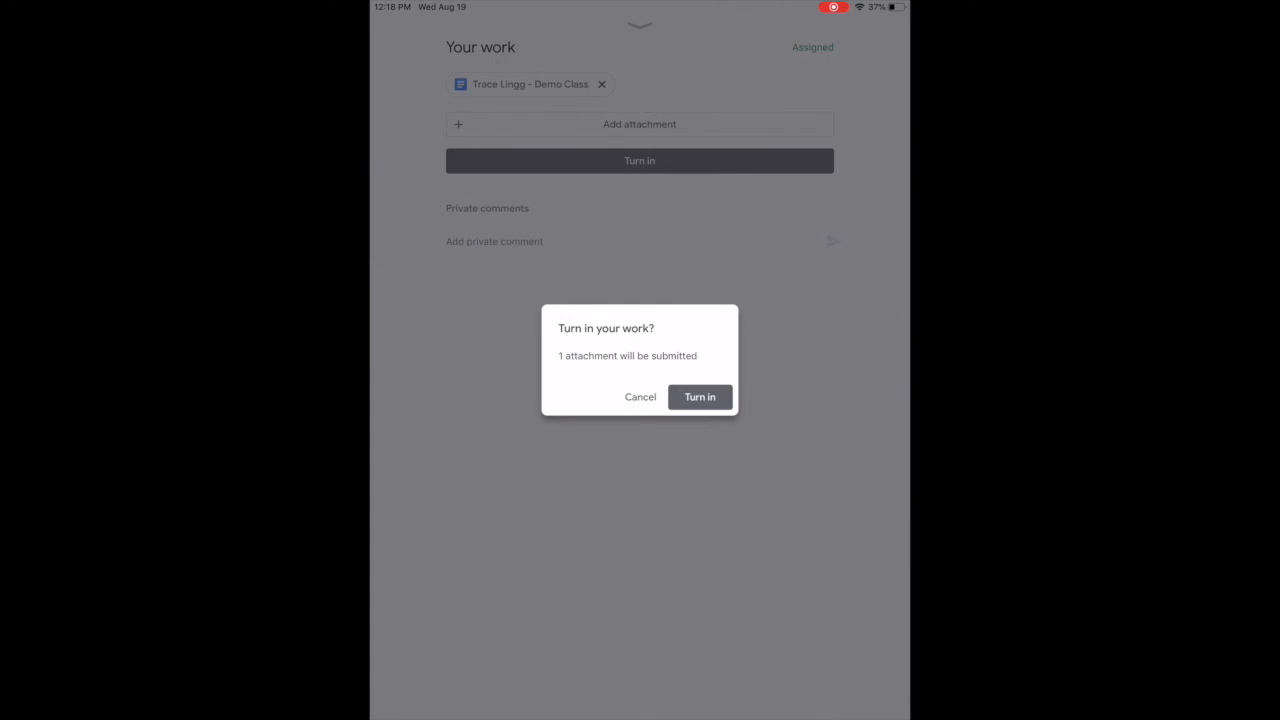